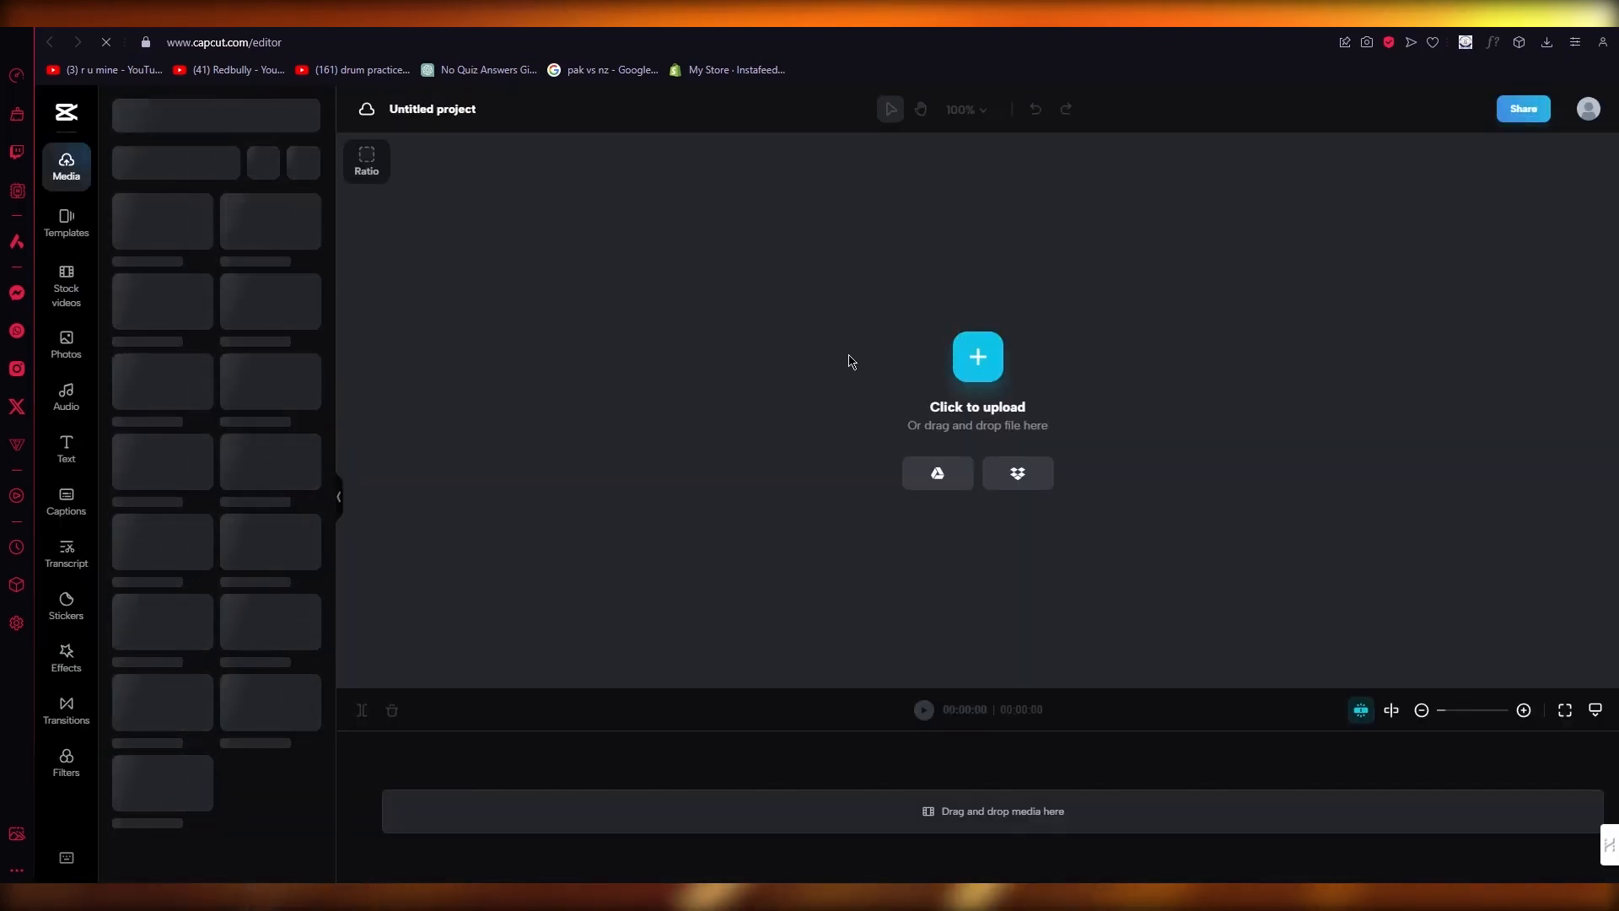
mouse_move(940, 353)
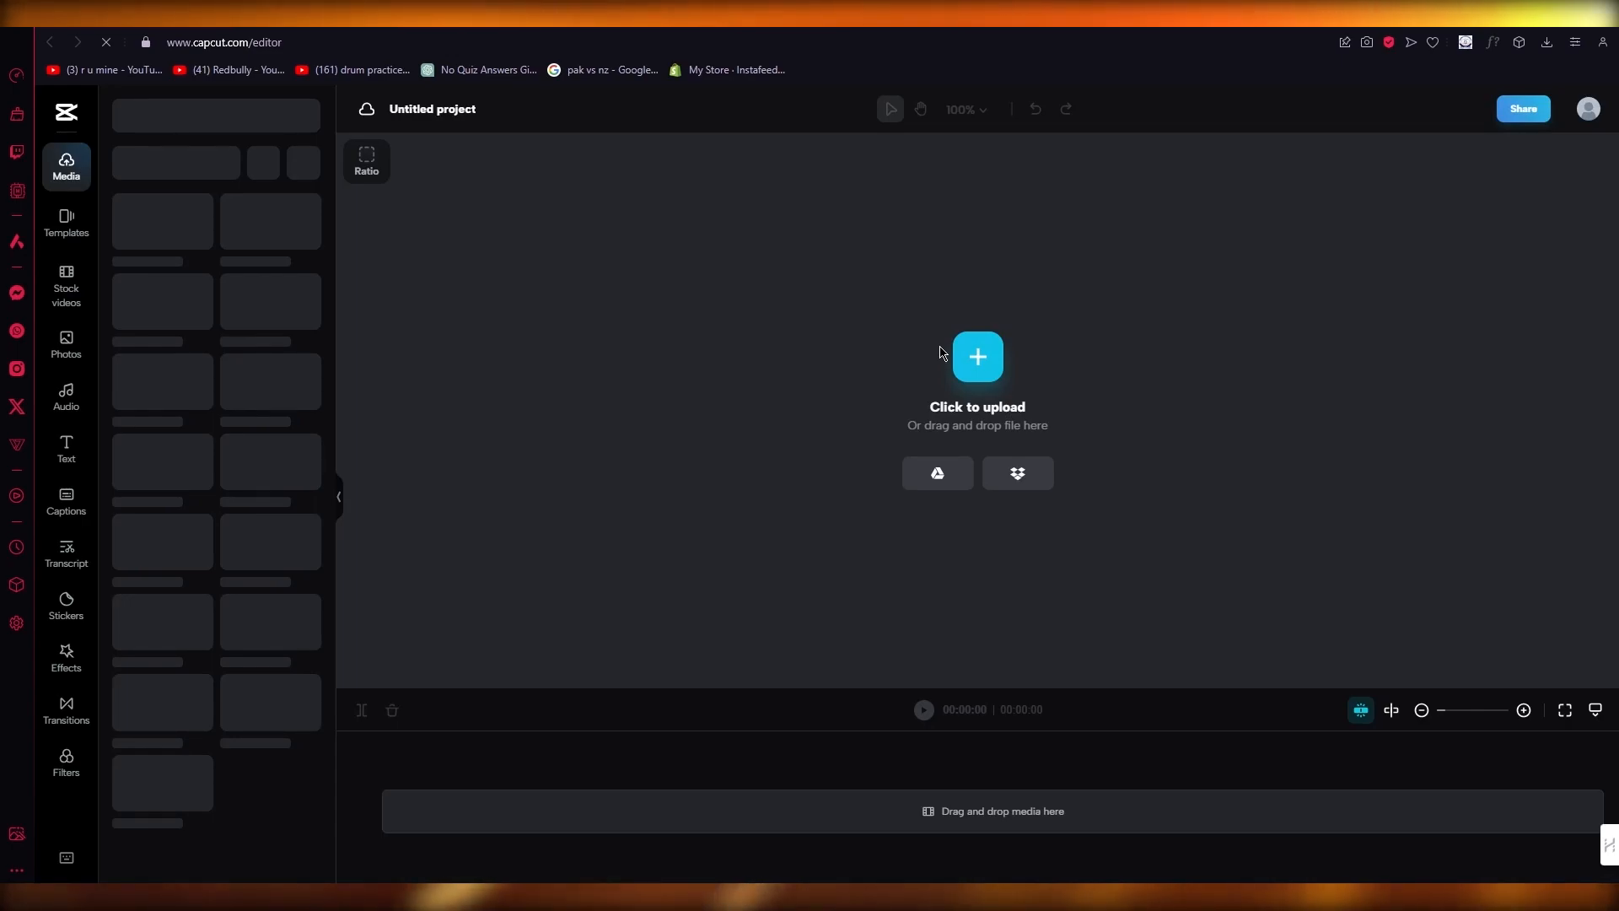
Step: Upload the mountain-landscape video file so the five-second clip lands on the timeline
click(366, 163)
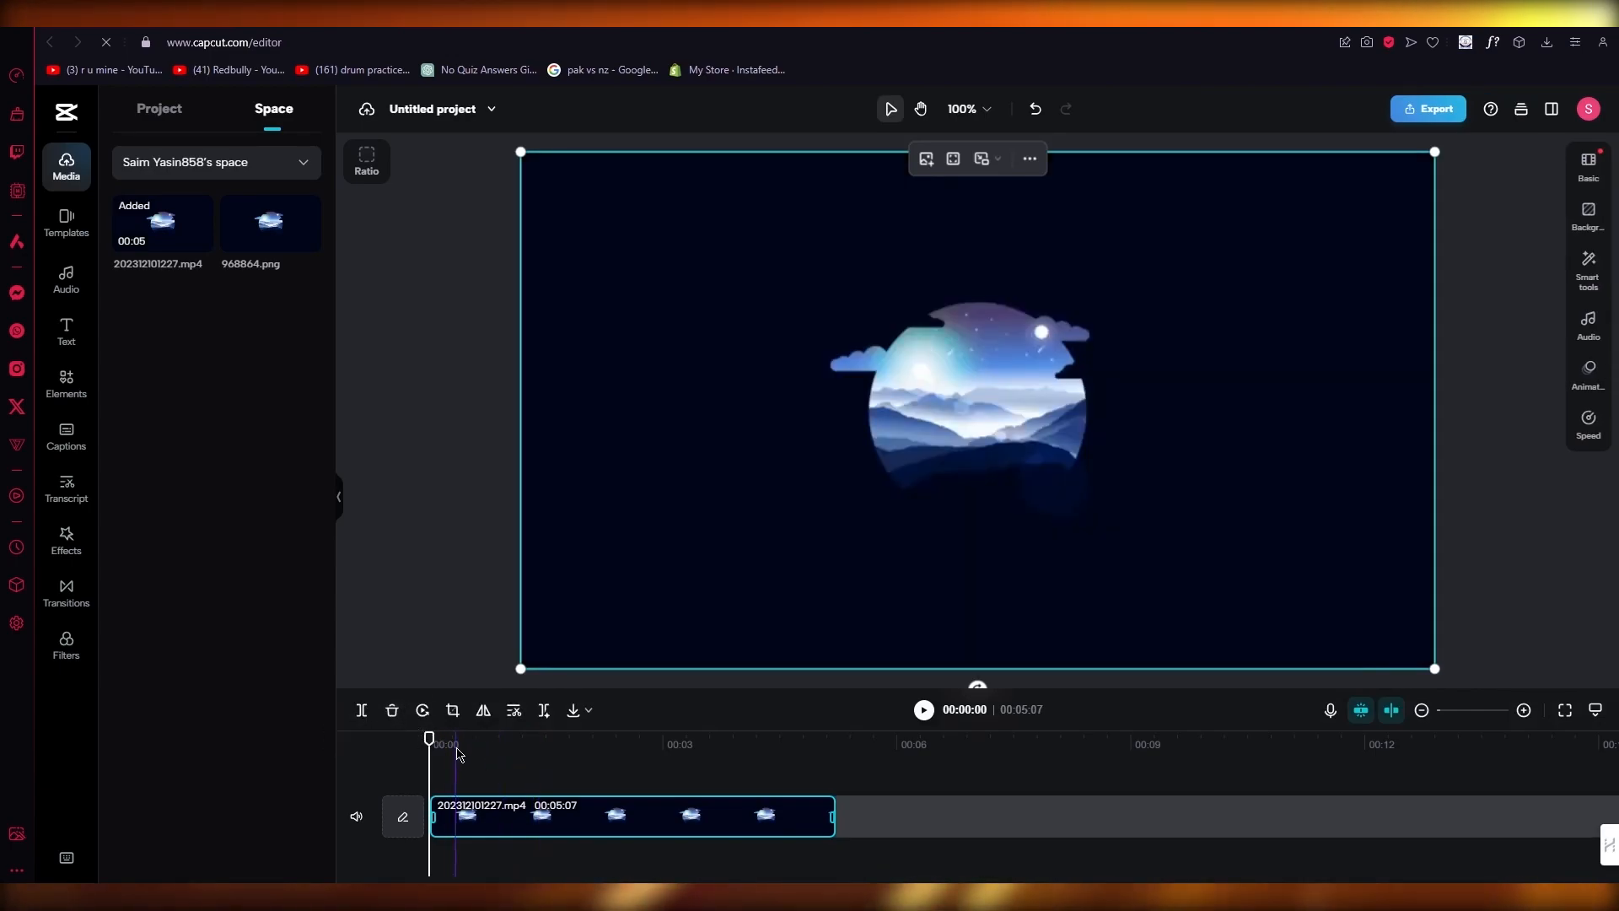
mouse_move(362, 711)
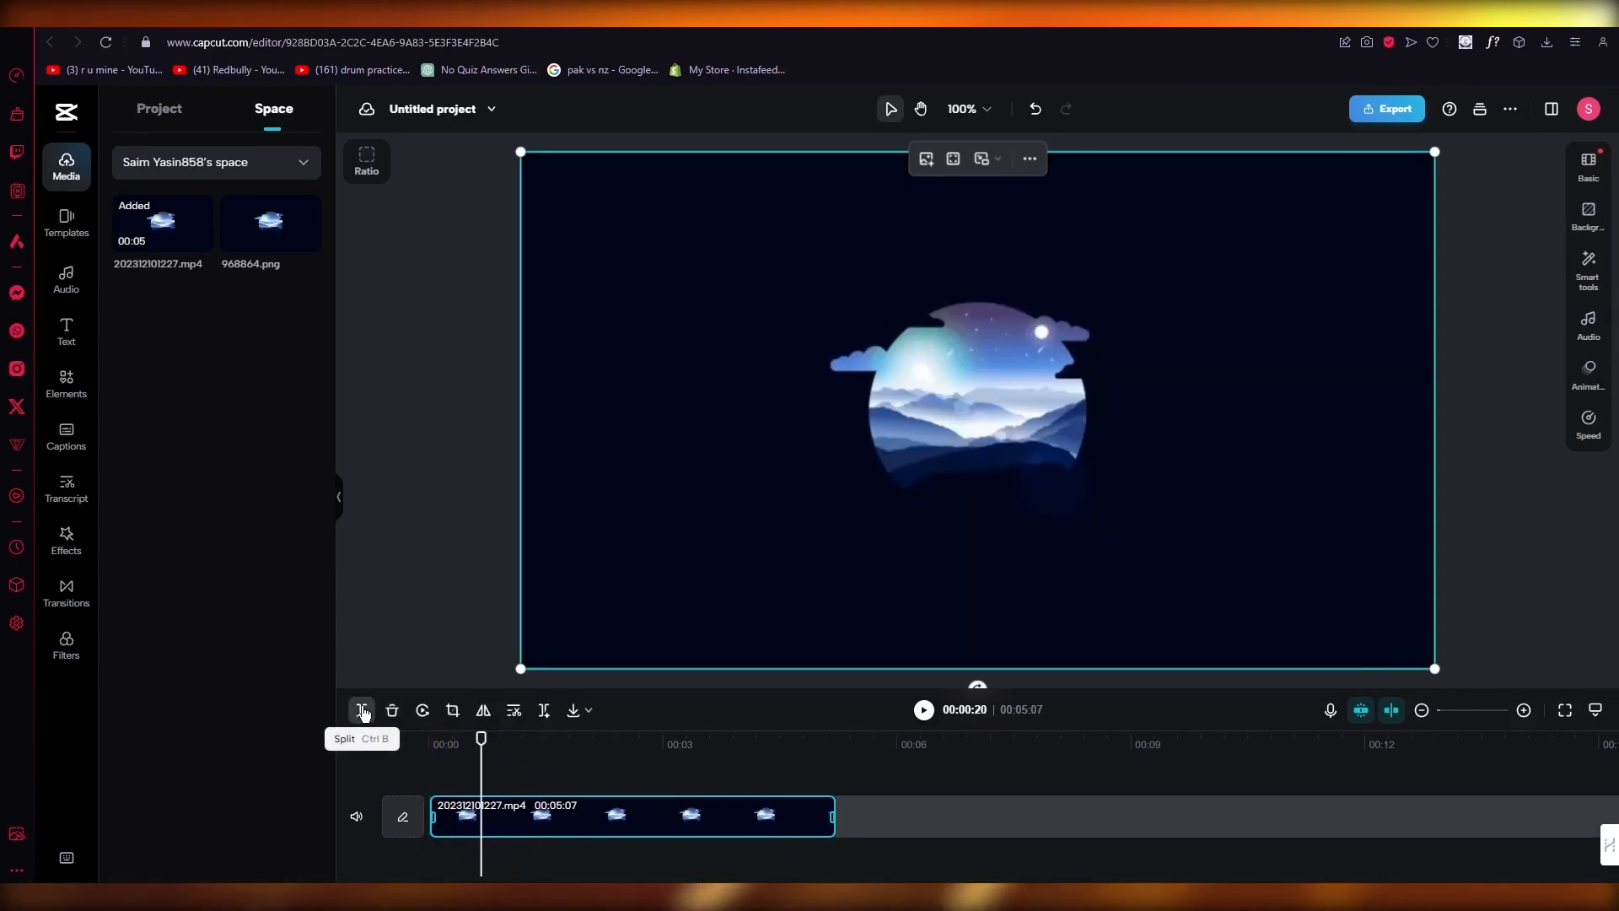
Step: Split the mountain clip at the playhead near the start of the timeline
click(362, 709)
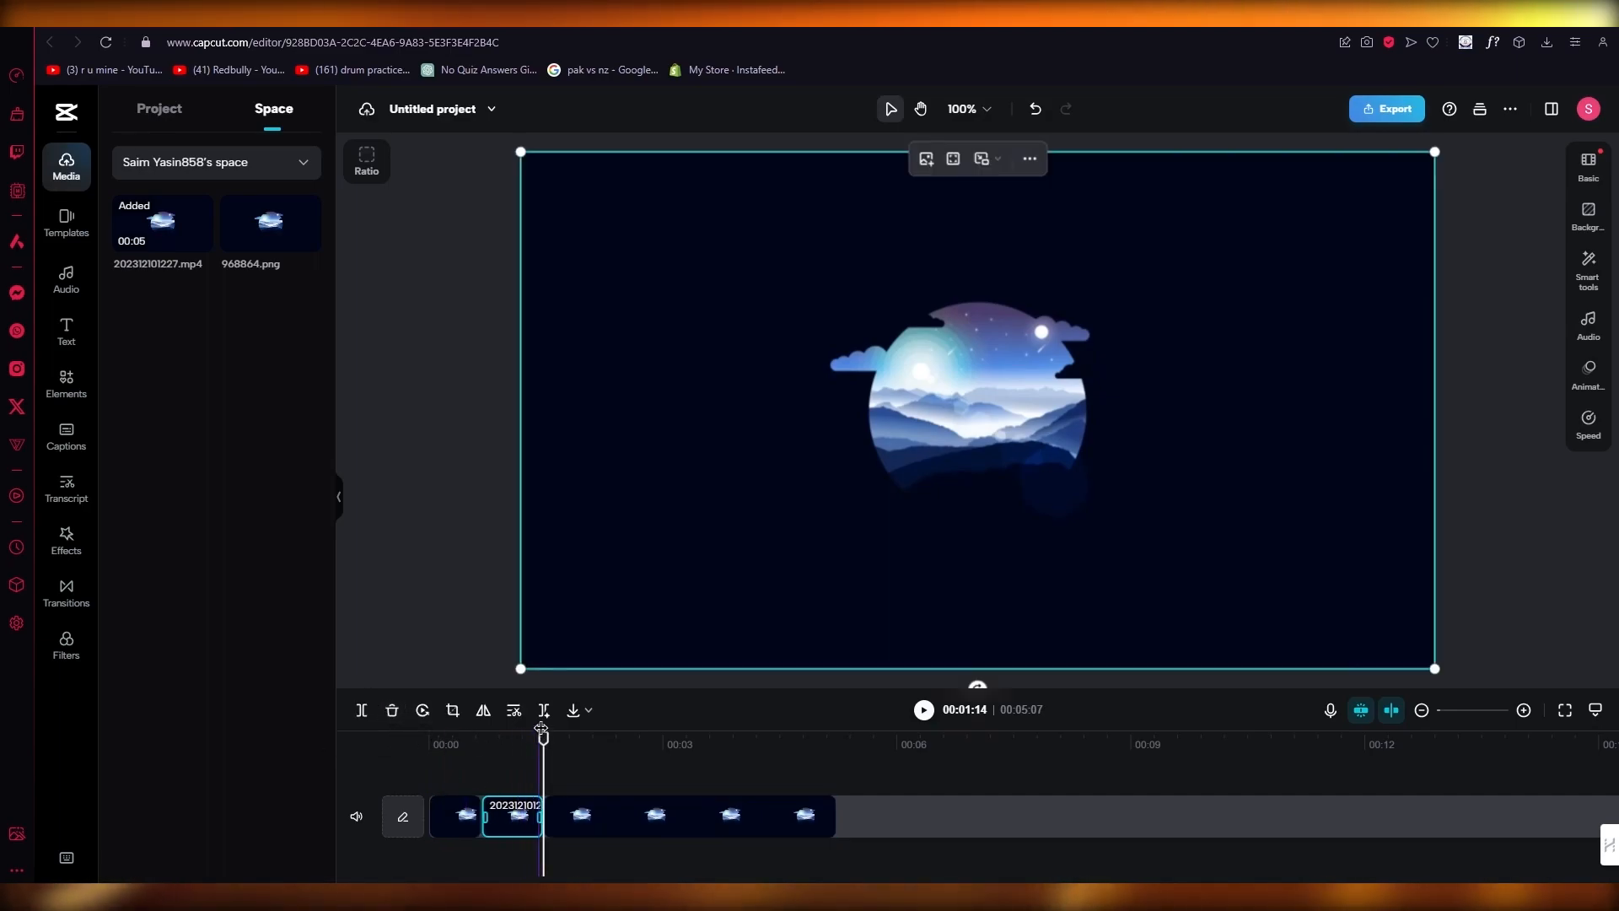
mouse_move(542, 710)
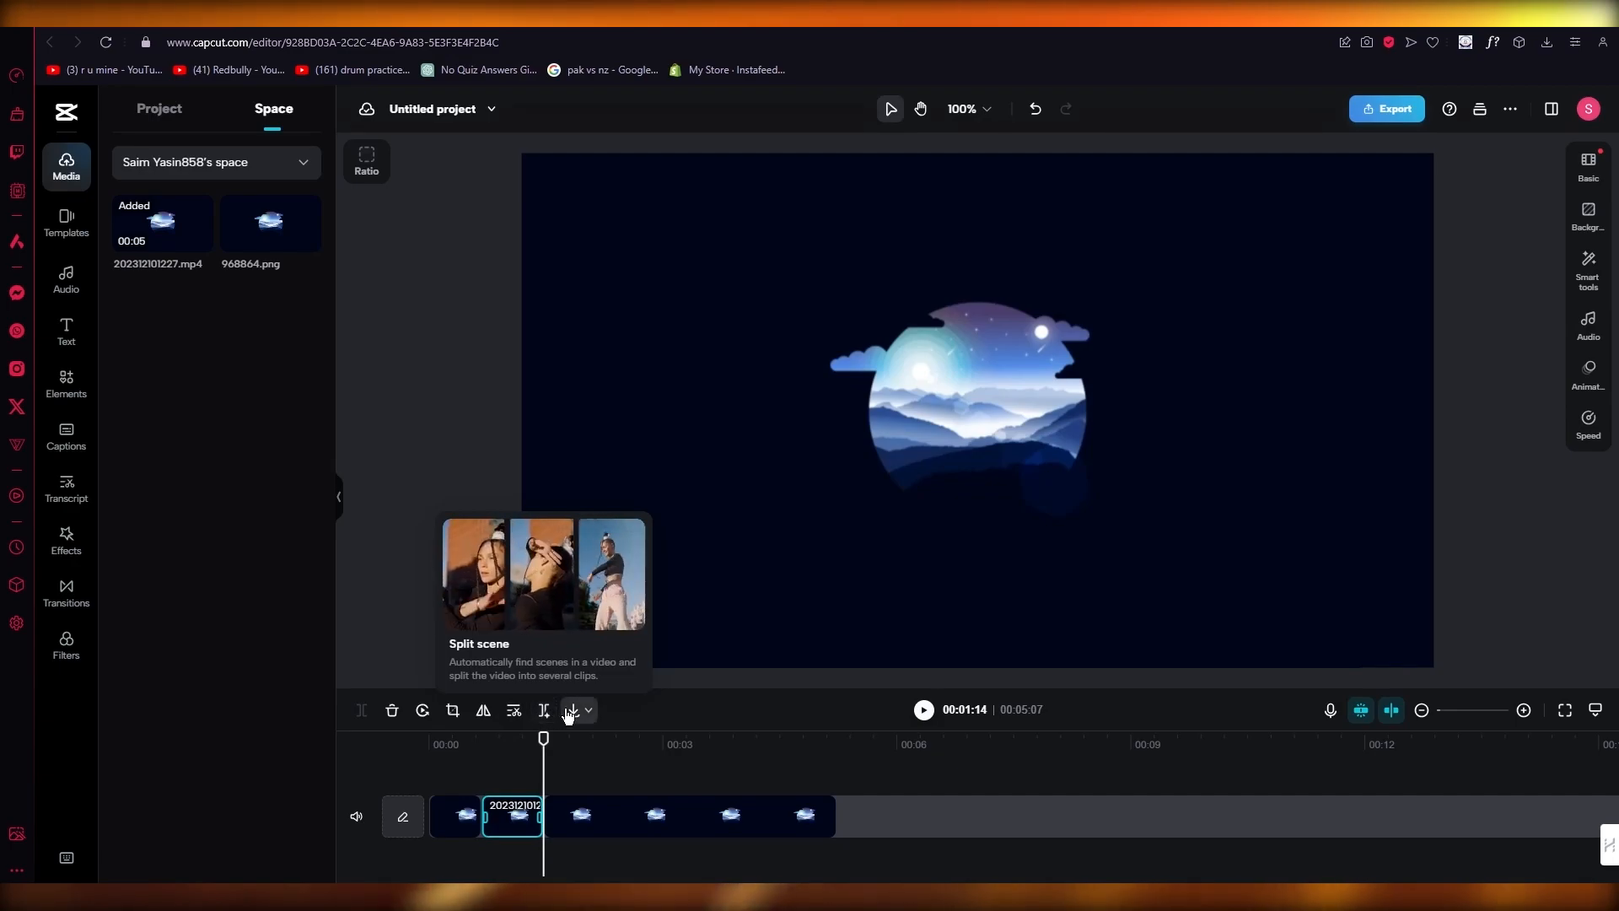
mouse_move(570, 709)
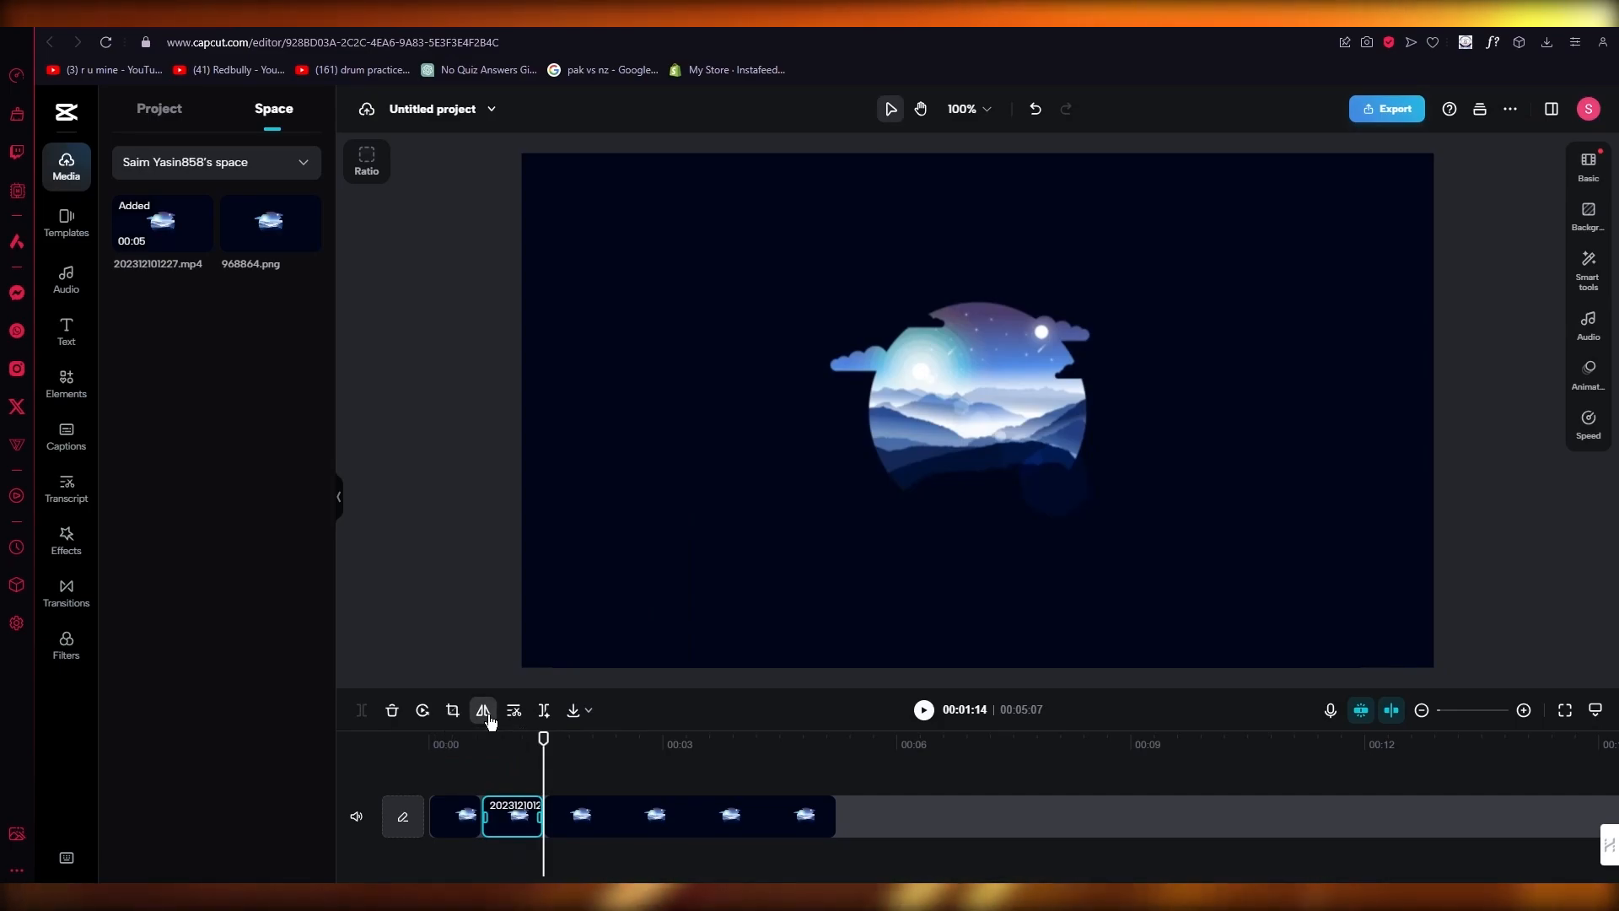
Step: Flip the short clip piece horizontally, then browse the Elements, Transcript and Filters panels
click(483, 710)
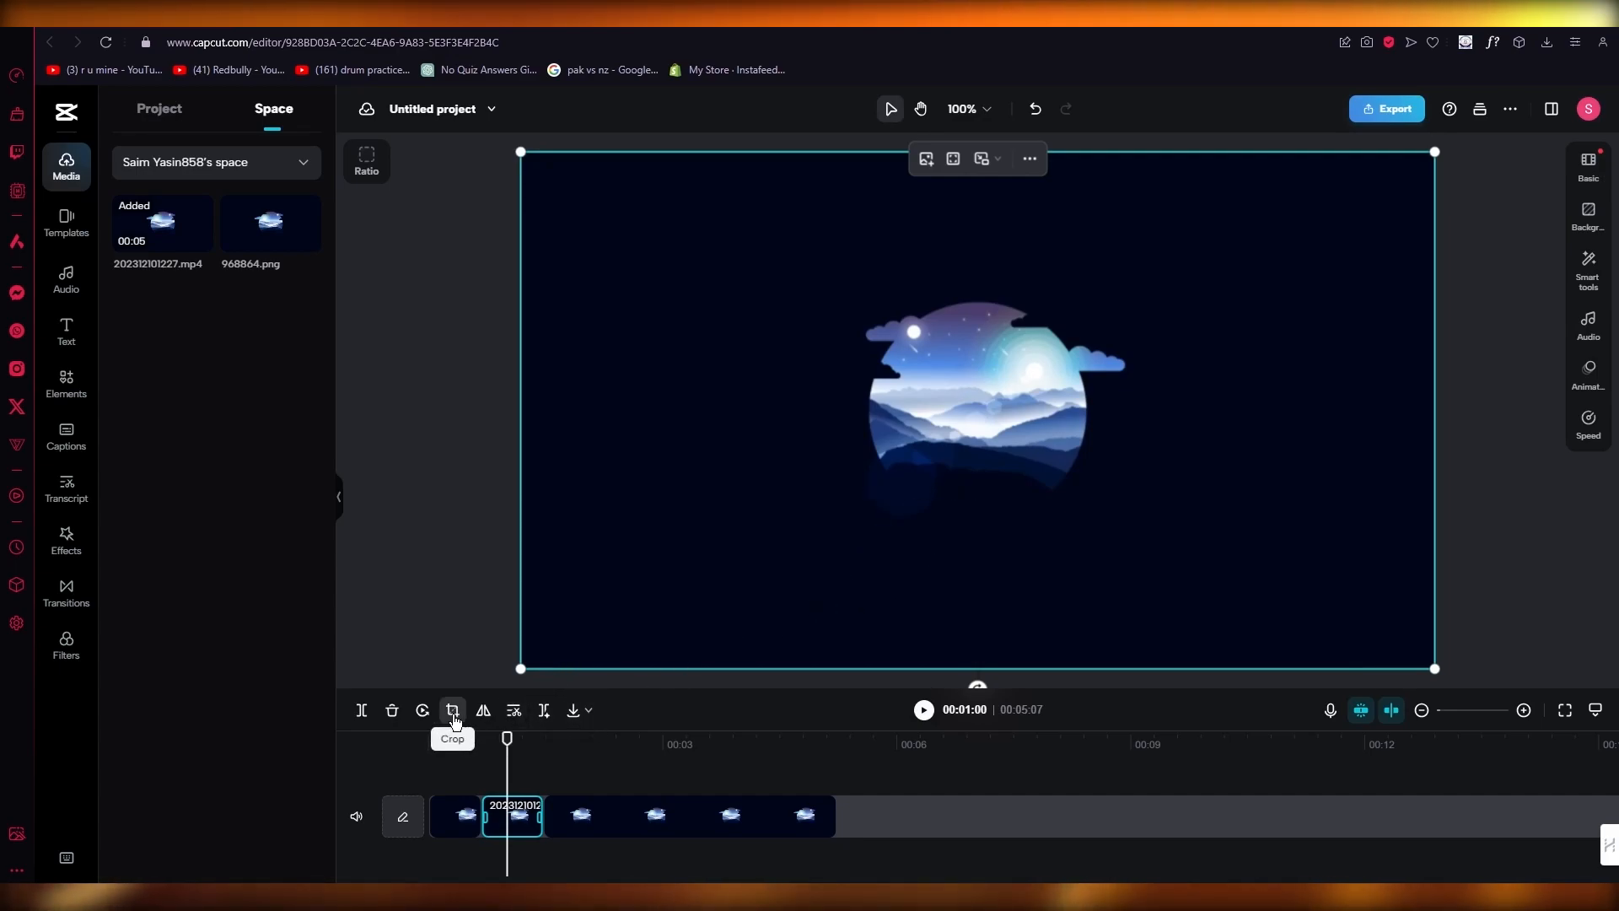
mouse_move(392, 710)
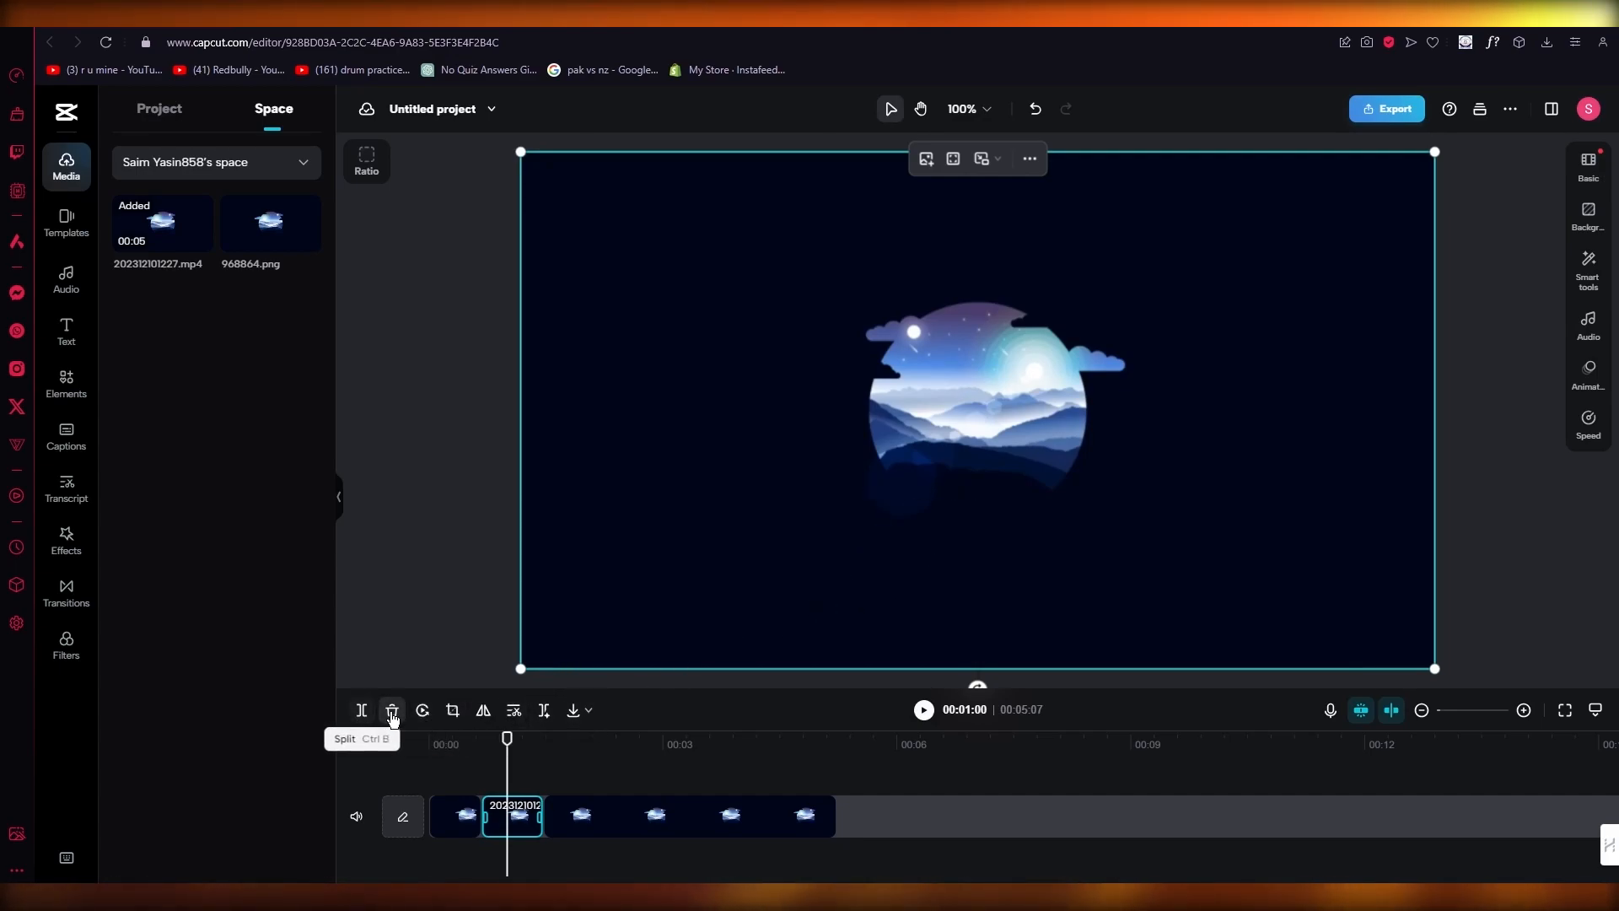
mouse_move(1195, 613)
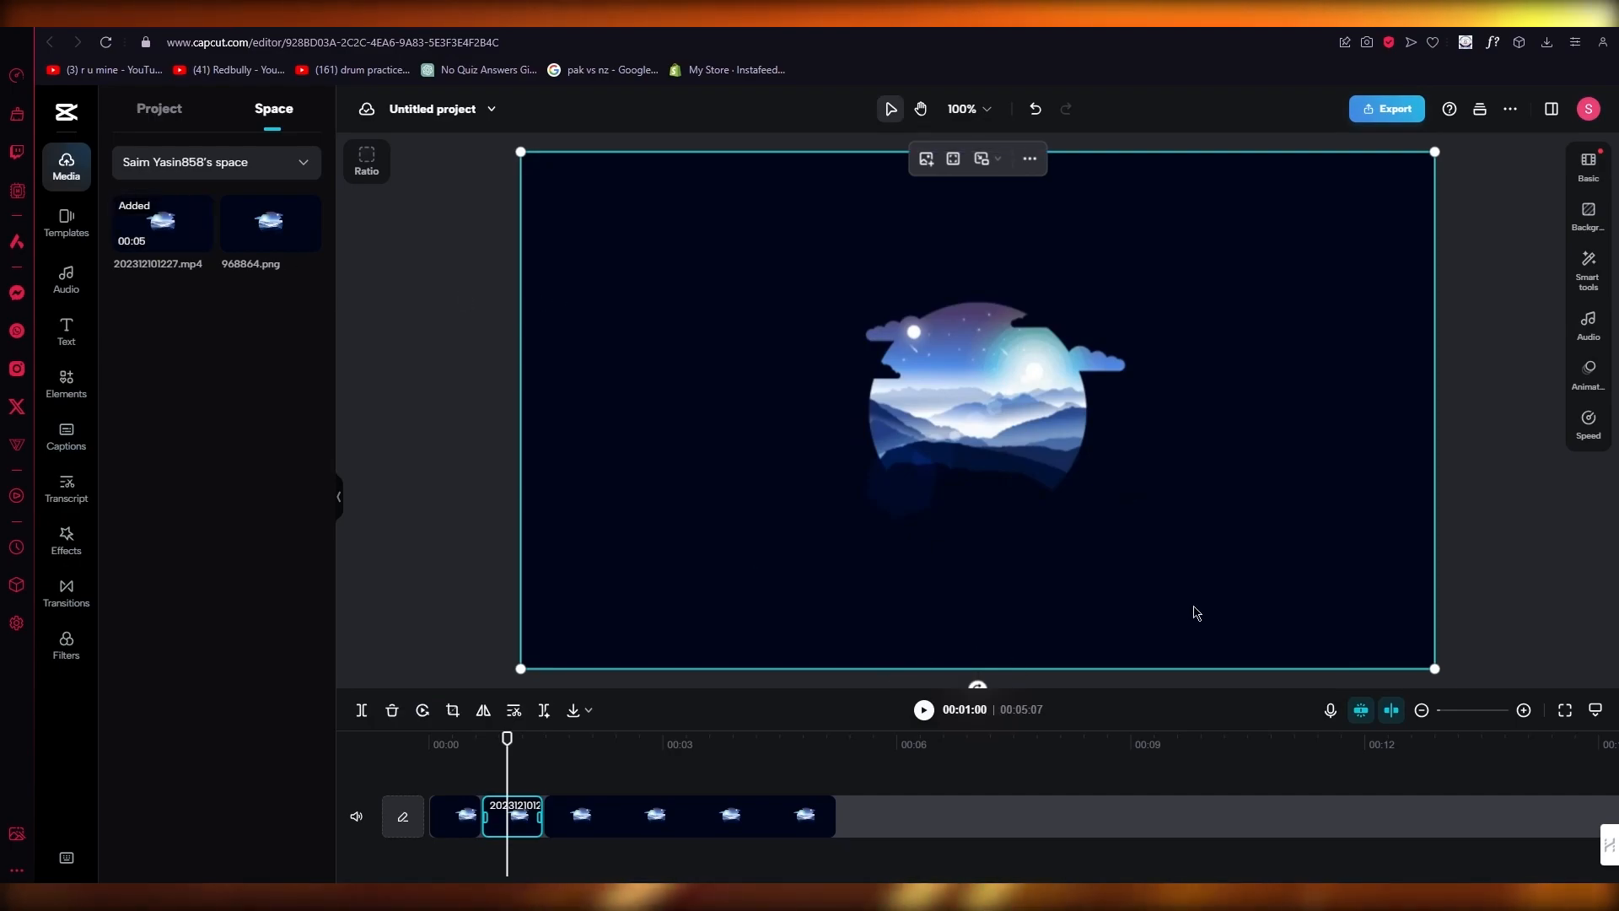
mouse_move(1588, 207)
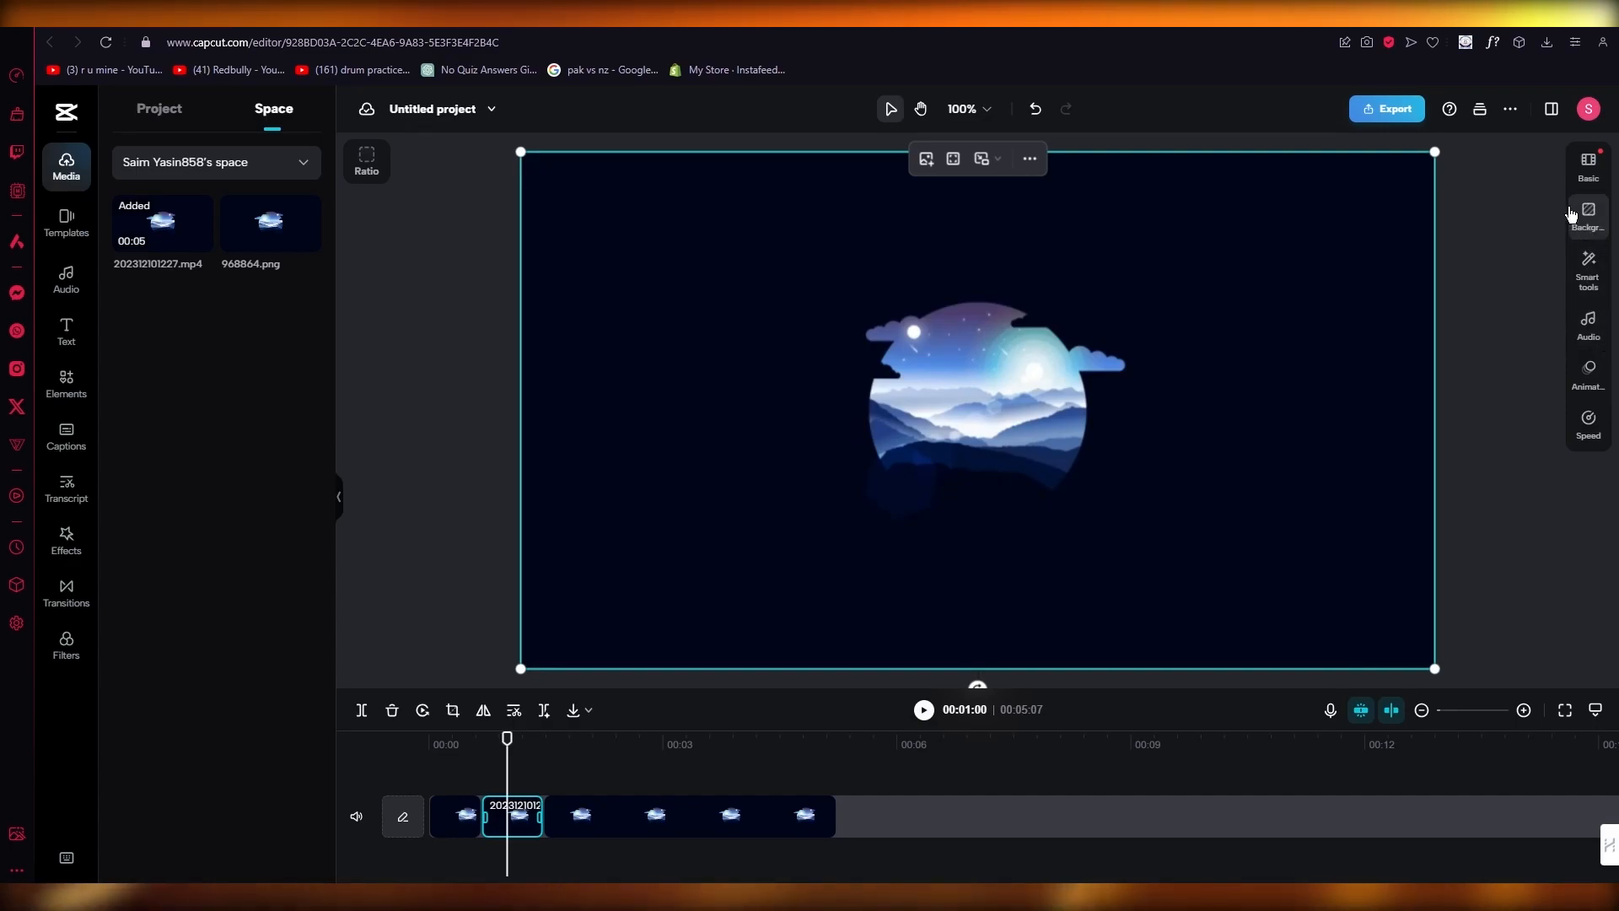
click(65, 385)
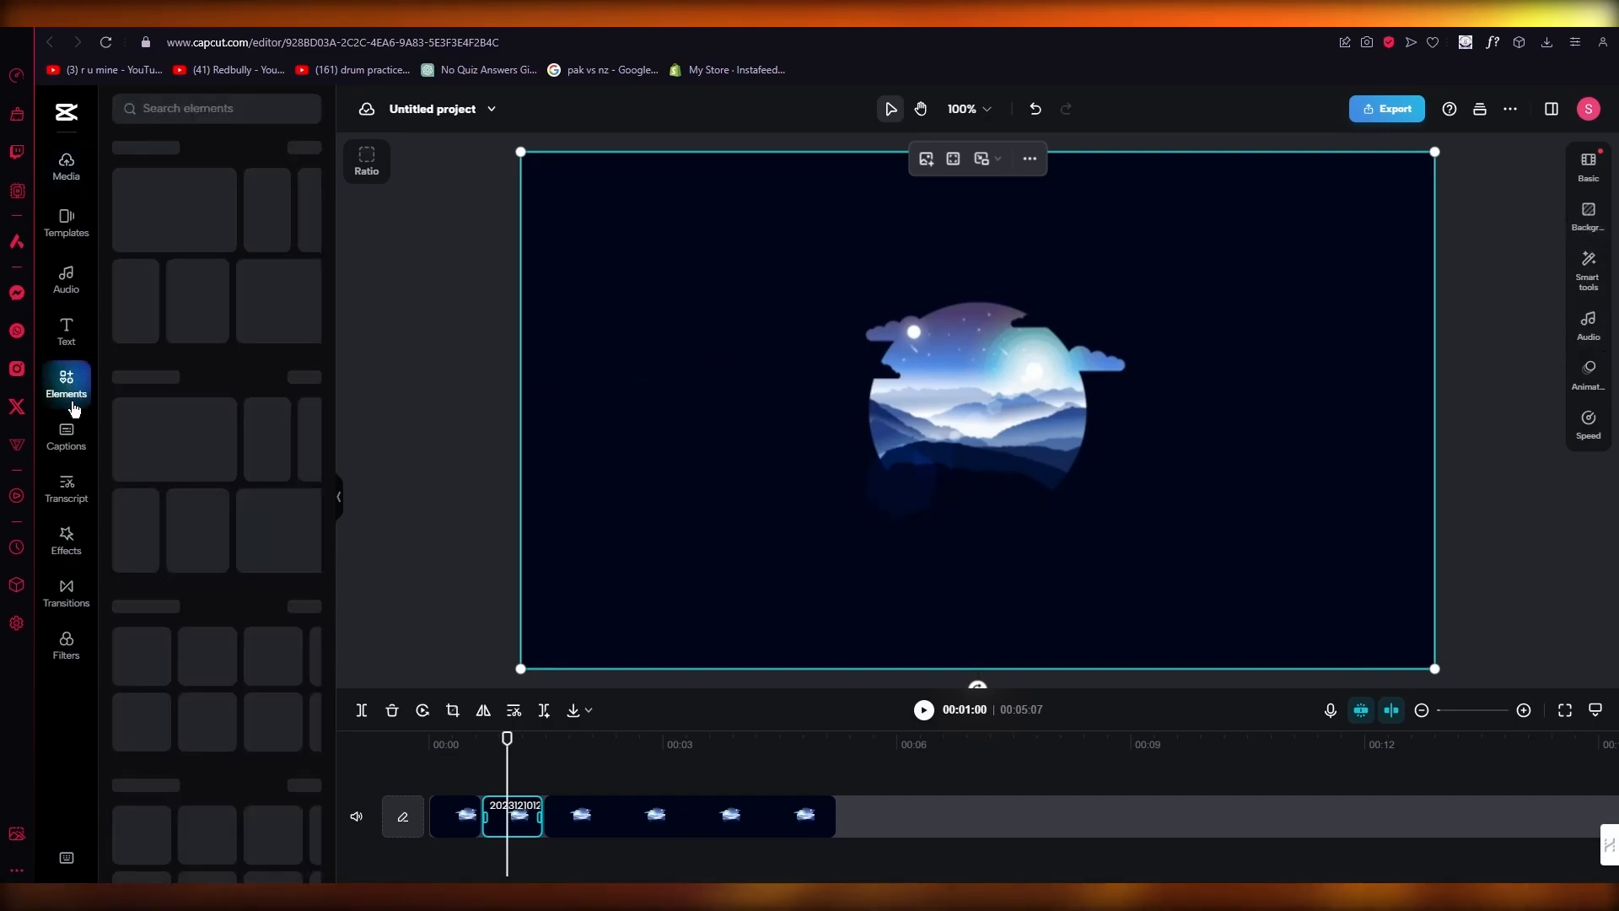
click(65, 489)
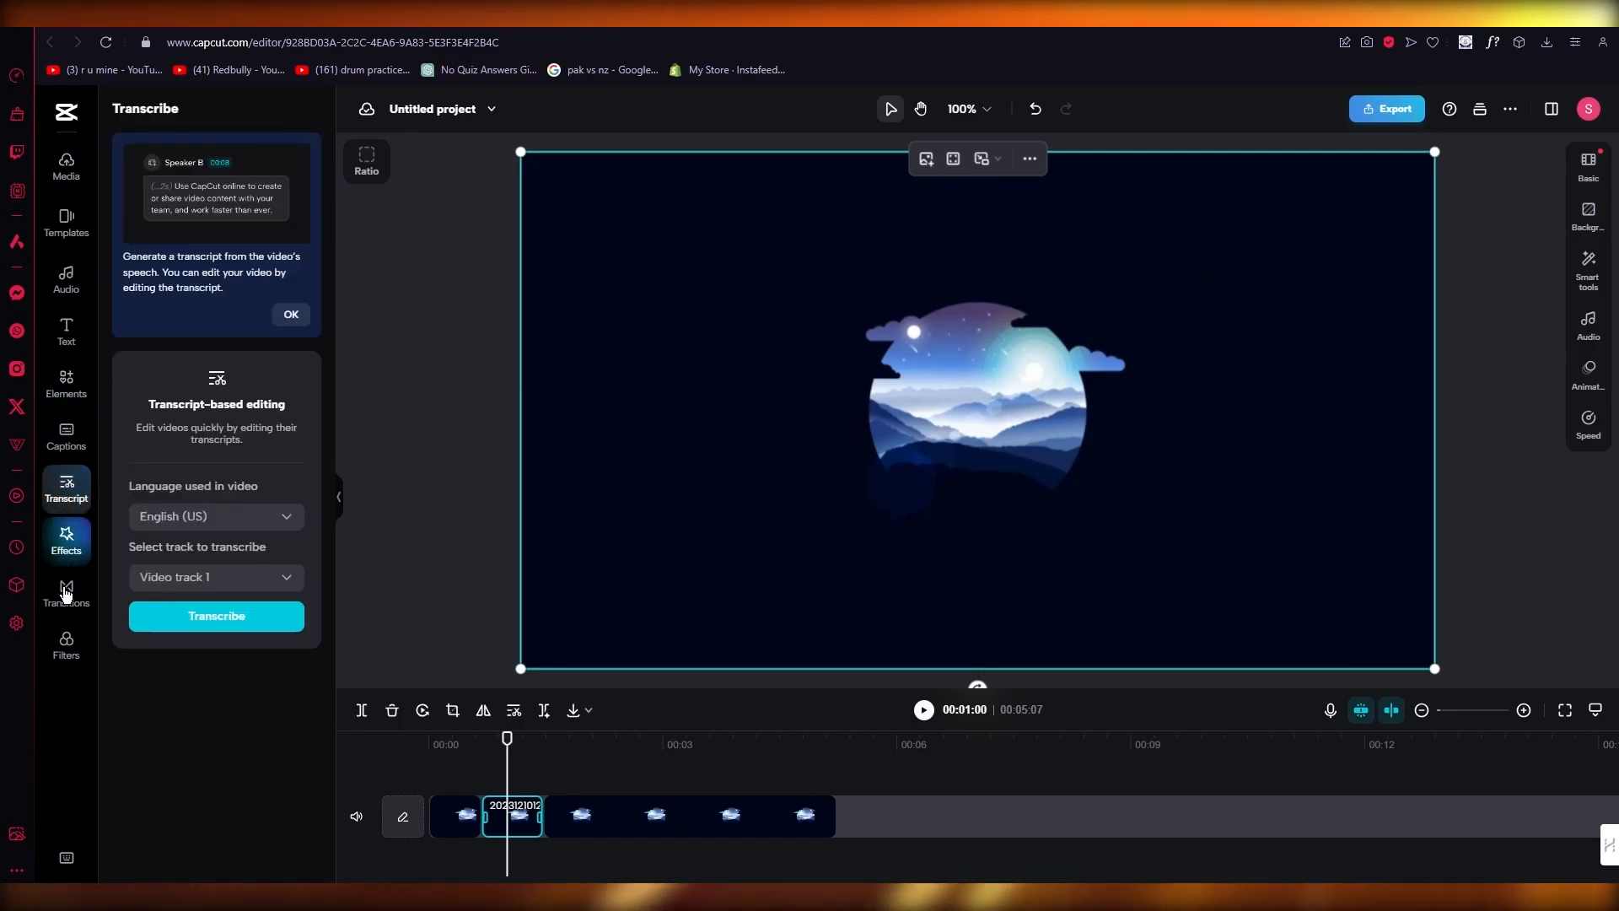
click(65, 645)
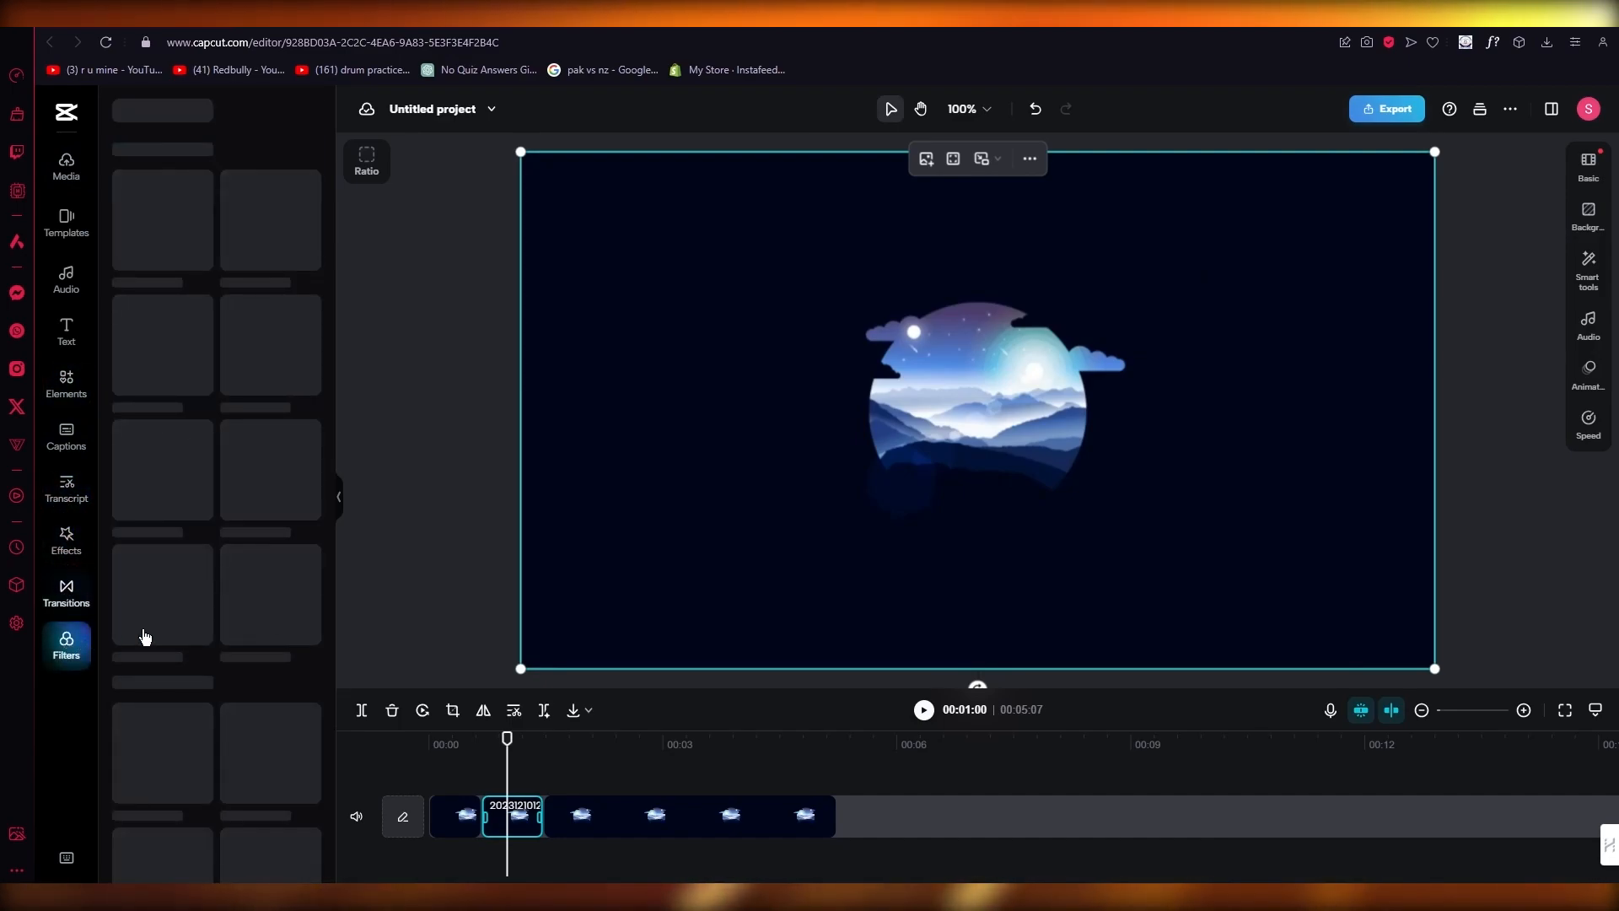